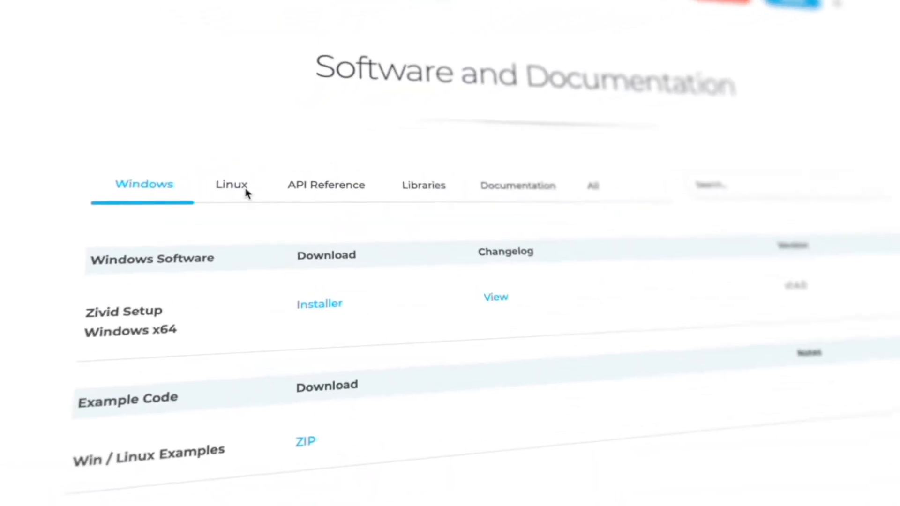
Show the Linux software downloads on the Zivid Software and Documentation page.
click(231, 185)
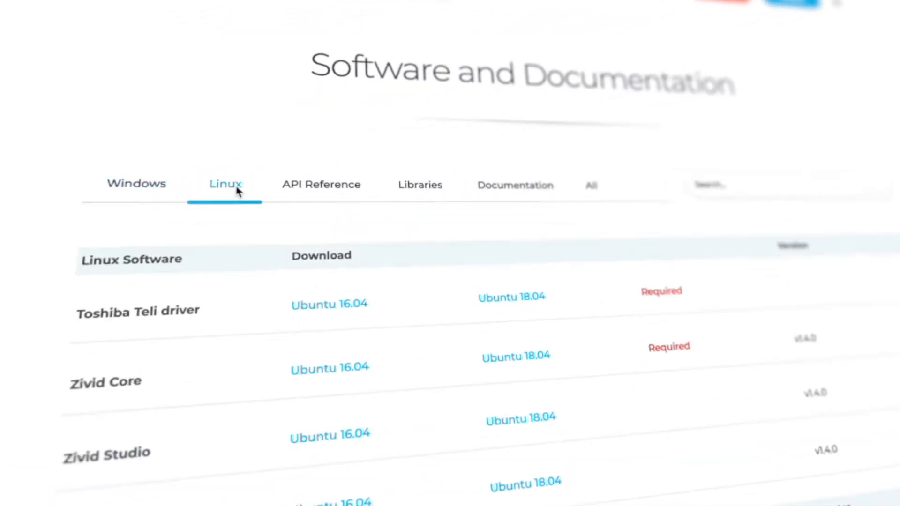
click(321, 184)
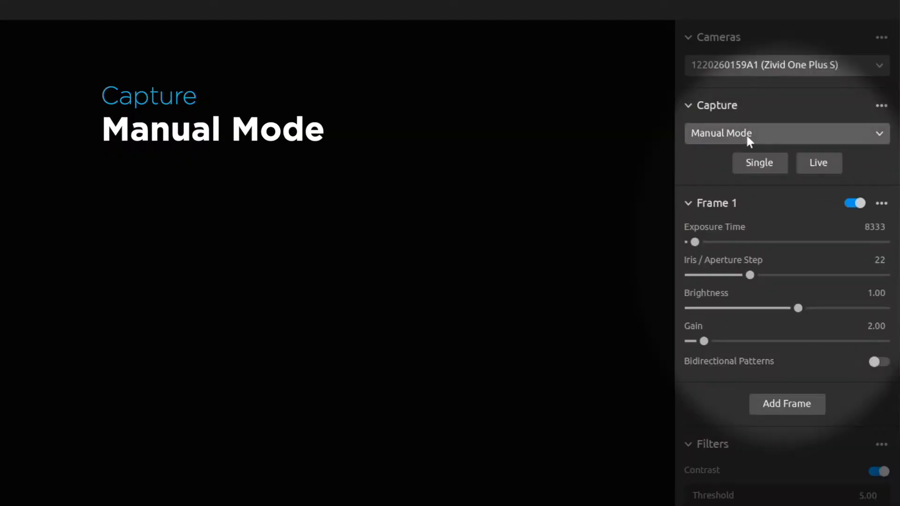
click(787, 133)
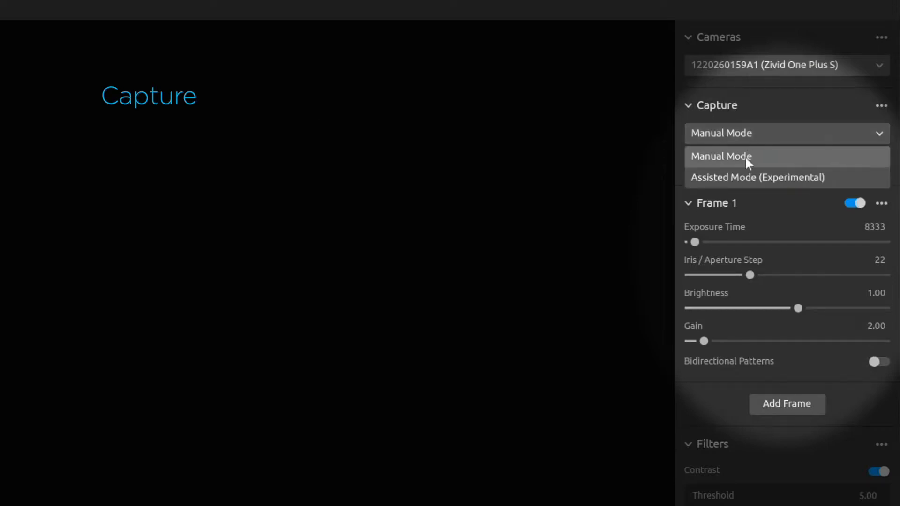
click(756, 177)
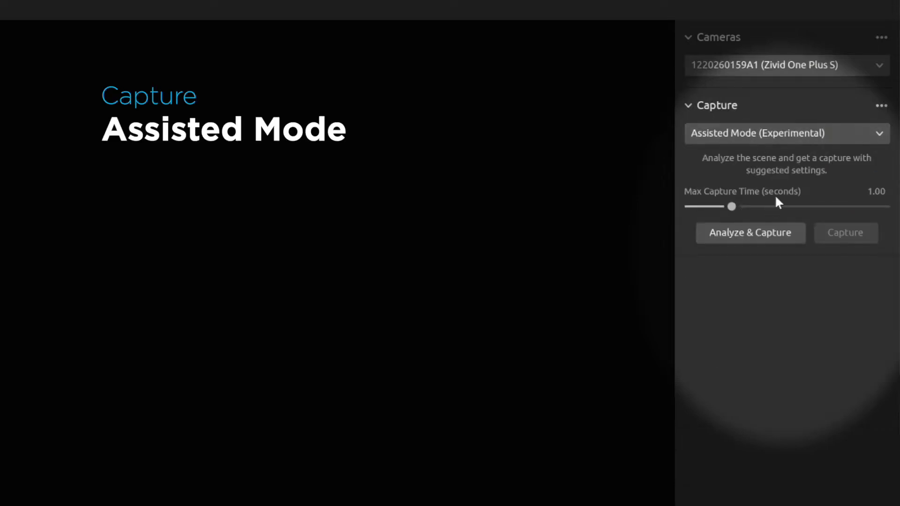
mouse_move(745, 186)
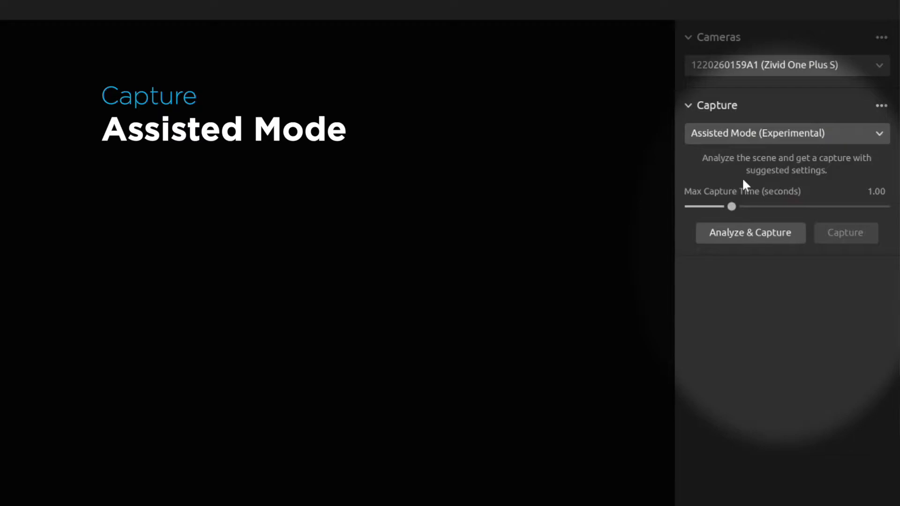
click(750, 232)
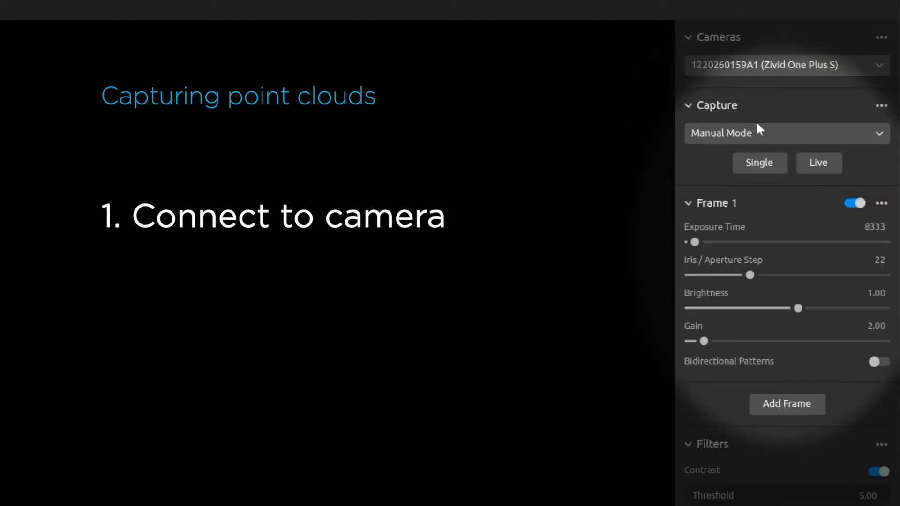
Switch capture to Assisted Mode and run Analyze & Capture with a 2-second limit.
click(786, 133)
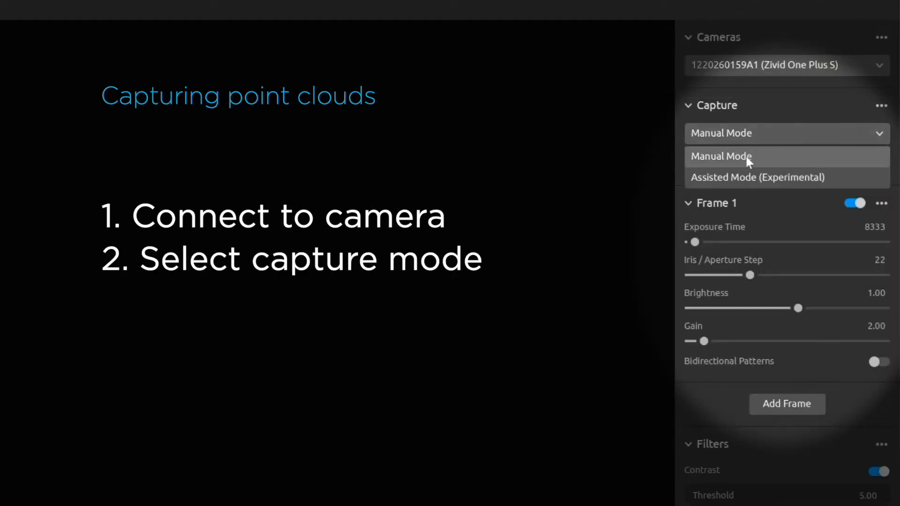
click(756, 177)
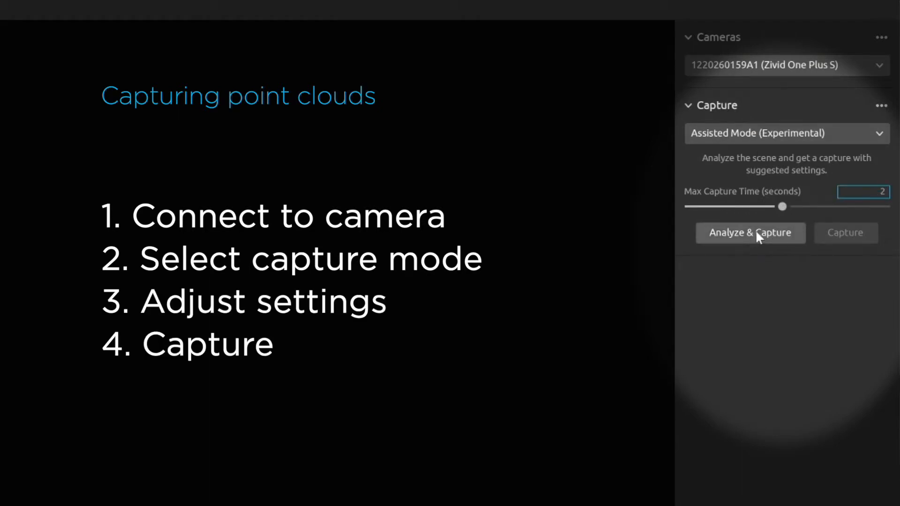
click(750, 233)
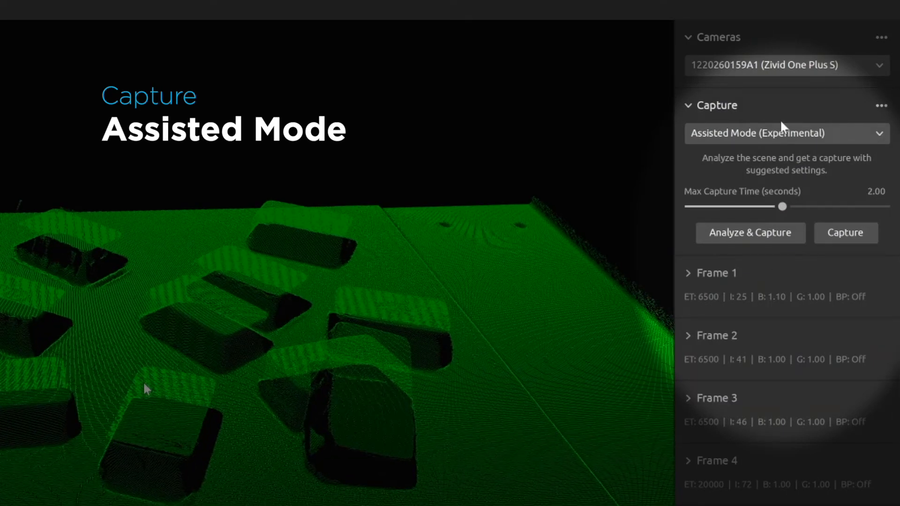
Switch to Manual Mode and enter 40000 as Frame 5's exposure time.
click(786, 133)
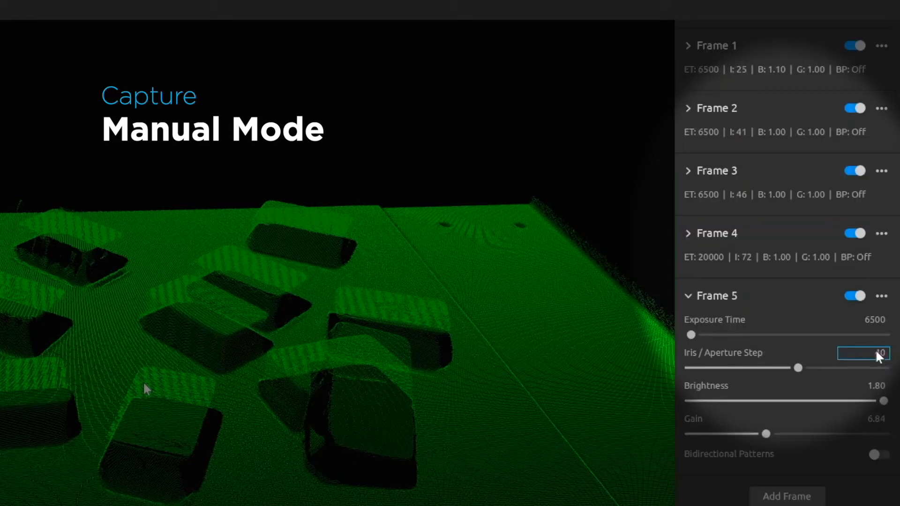
click(870, 320)
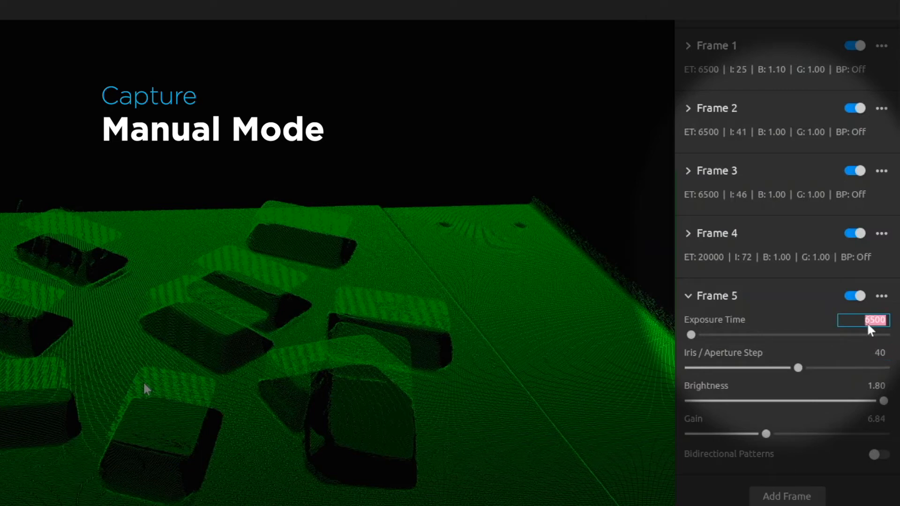
text(40000)
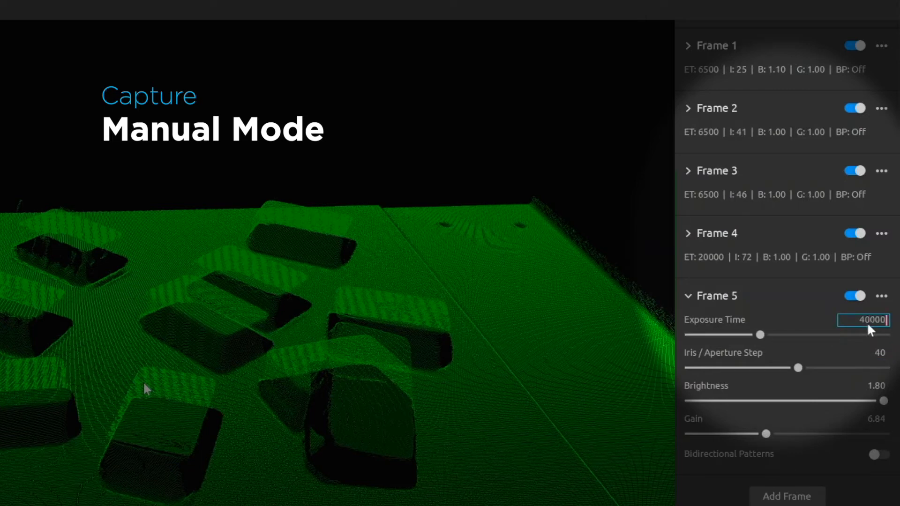